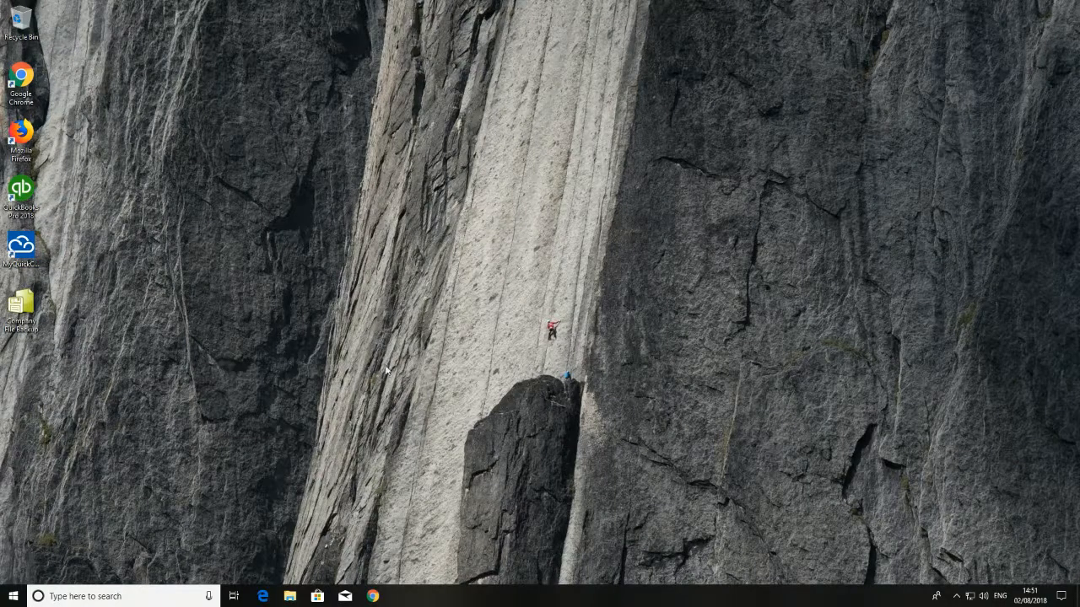
{"action": "mouse_move", "coordinate": [101, 484]}
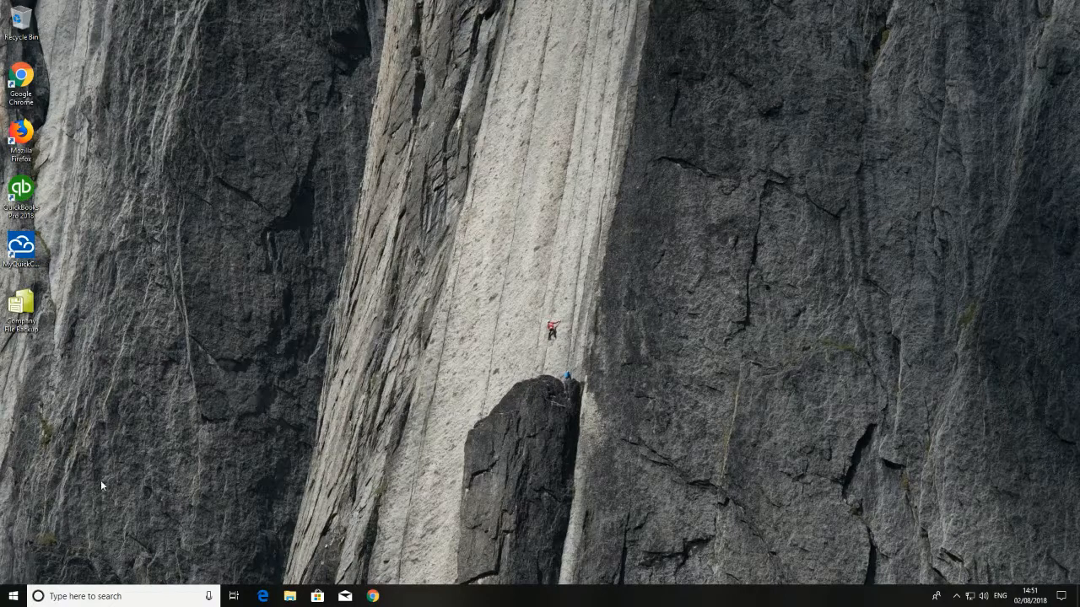
{"action": "mouse_move", "coordinate": [80, 493]}
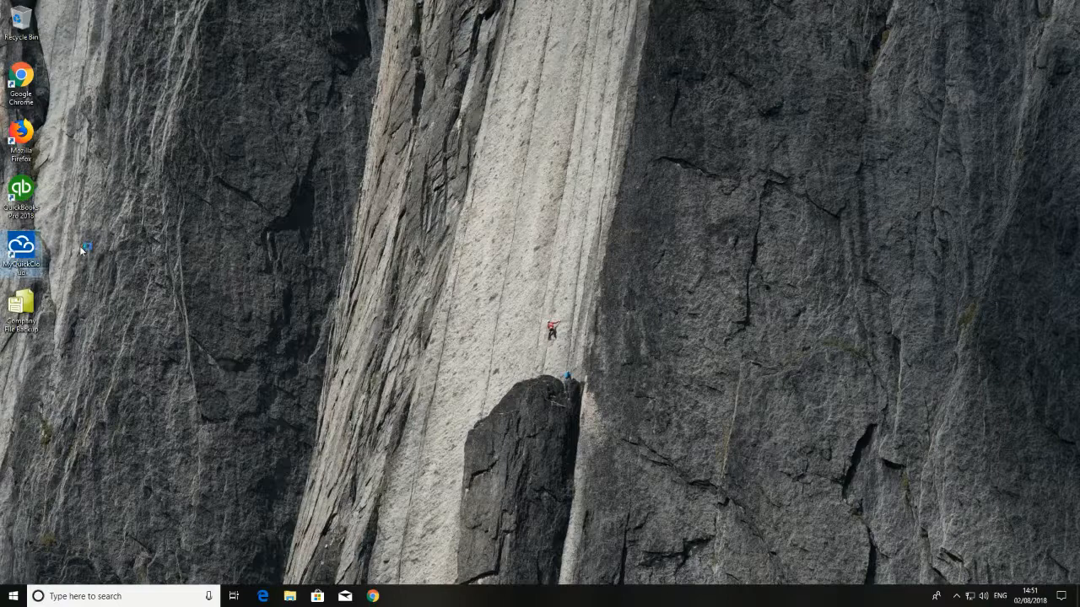
{"action": "mouse_move", "coordinate": [573, 305]}
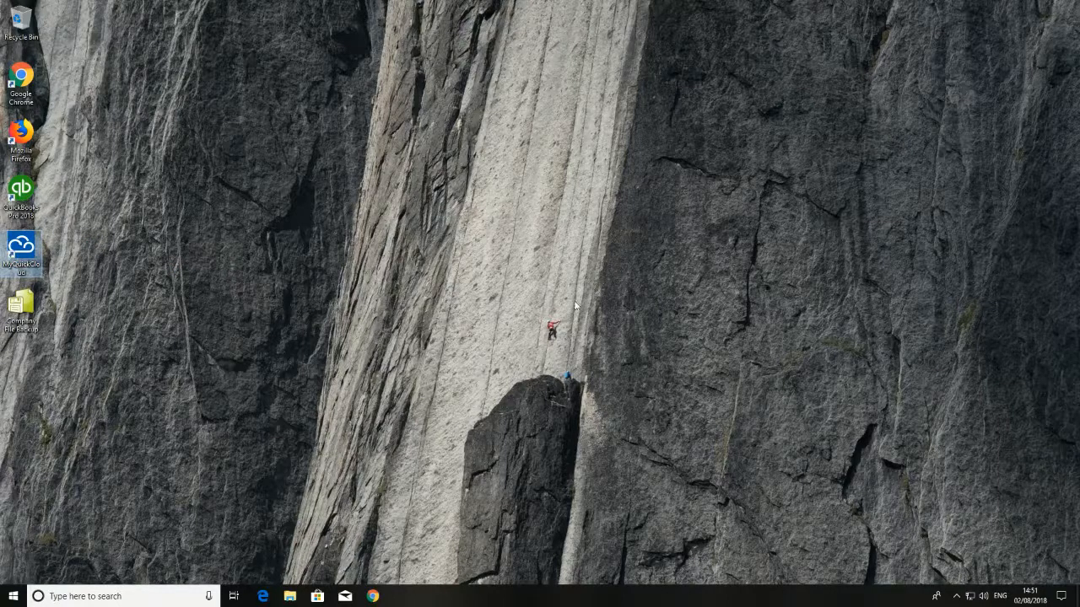
Launch MyQuickCloud from the desktop shortcut and log in to the cloud account
{"action": "double_click", "coordinate": [20, 249]}
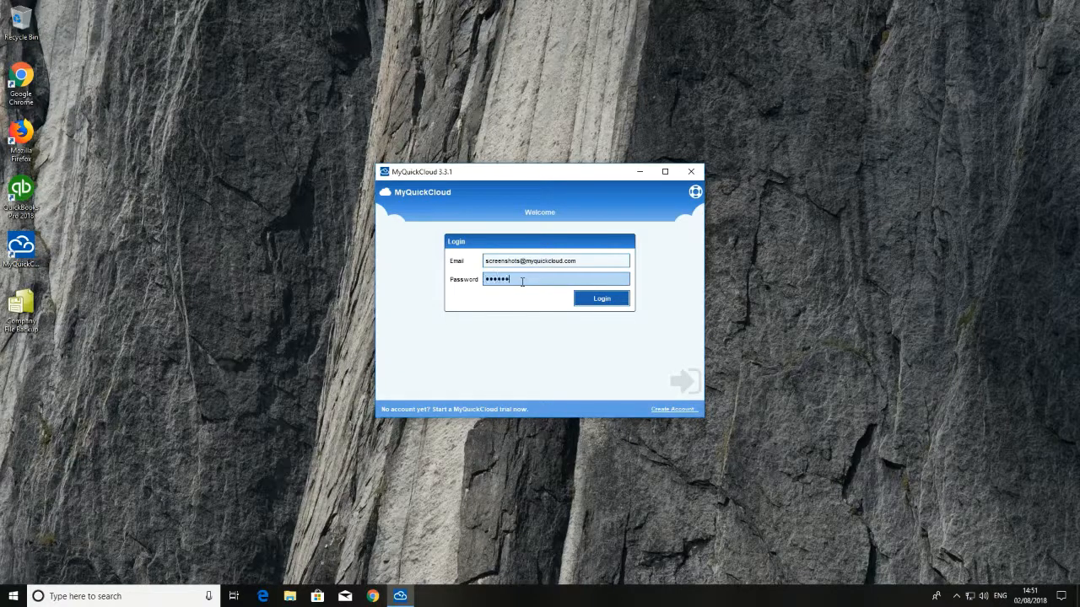
{"action": "left_click", "coordinate": [602, 297]}
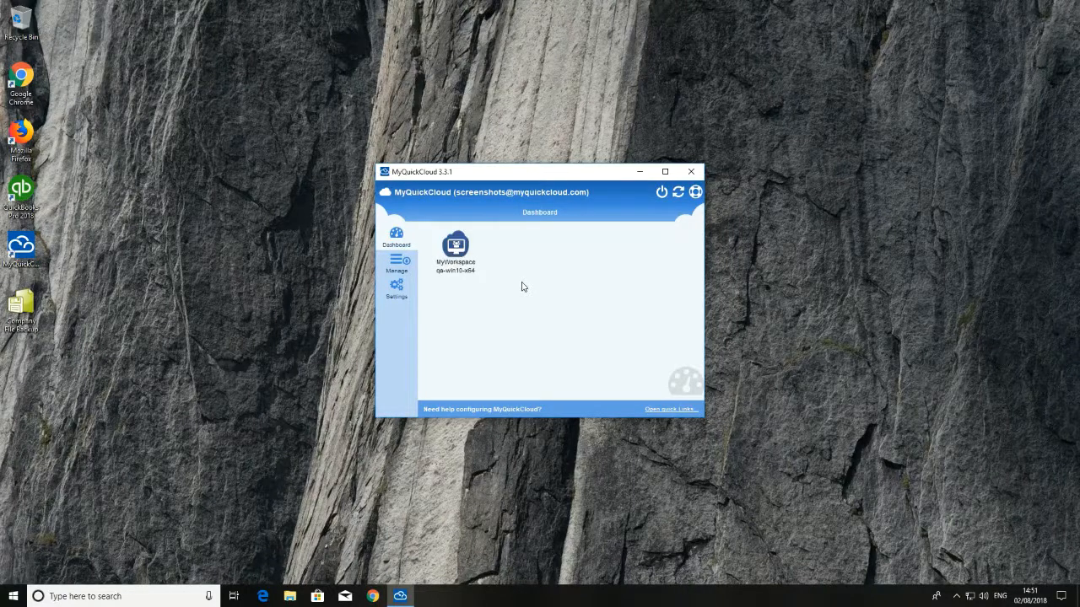
Connect to the MyWorkspace qa-win10-x64 tile to open the remote desktop session
{"action": "left_click", "coordinate": [456, 253]}
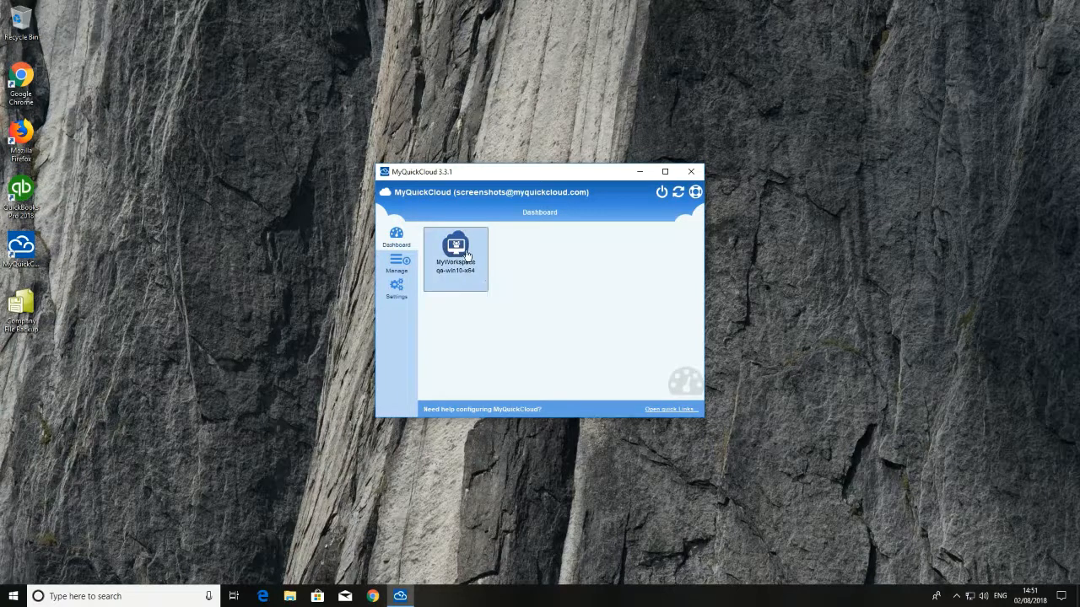
{"action": "double_click", "coordinate": [455, 249]}
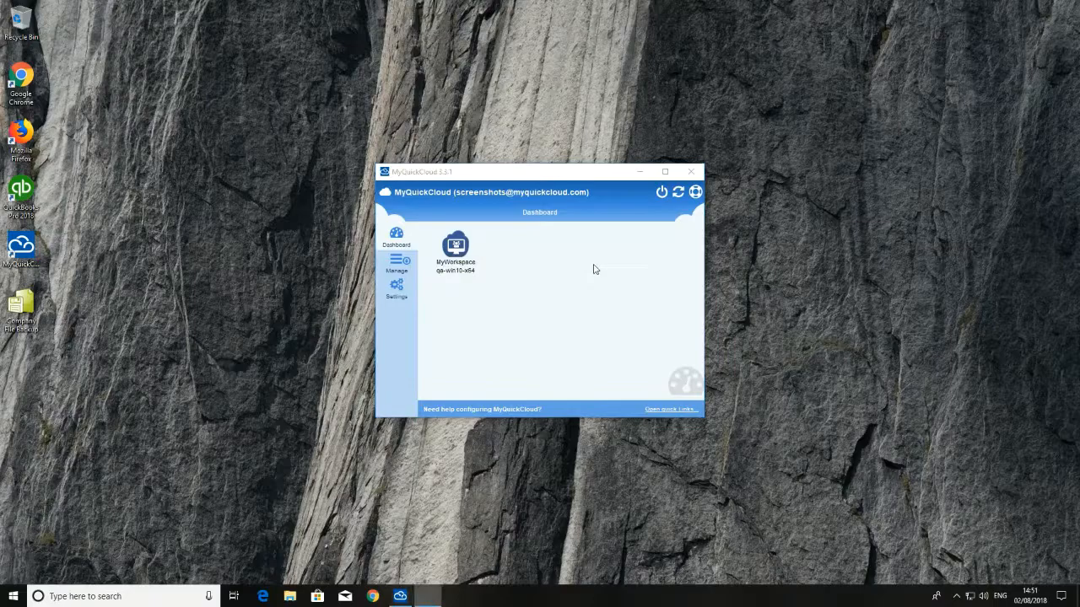
{"action": "double_click", "coordinate": [456, 246]}
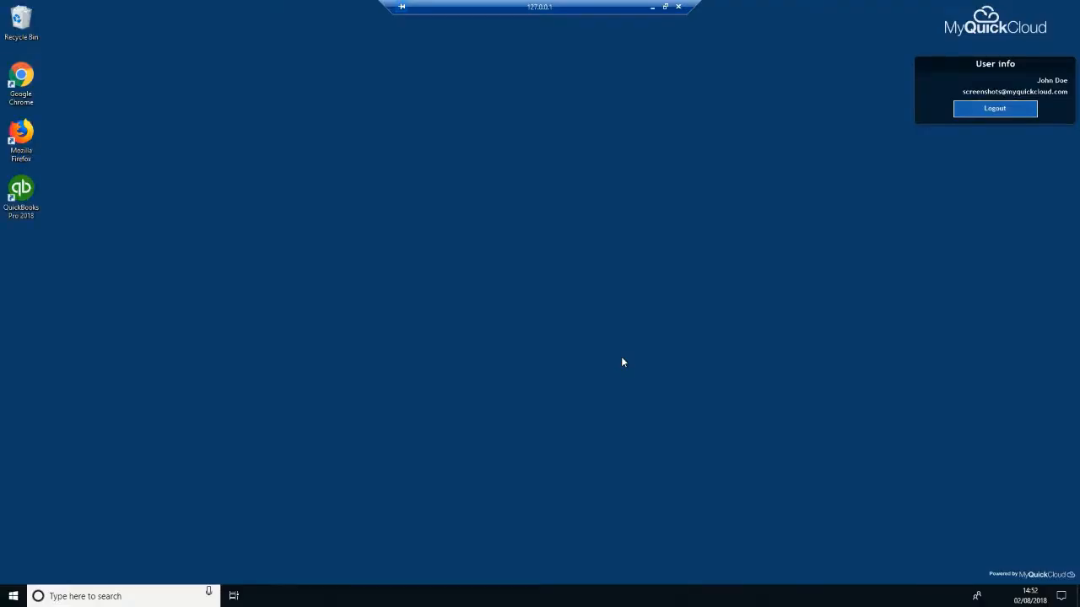
{"action": "mouse_move", "coordinate": [620, 344]}
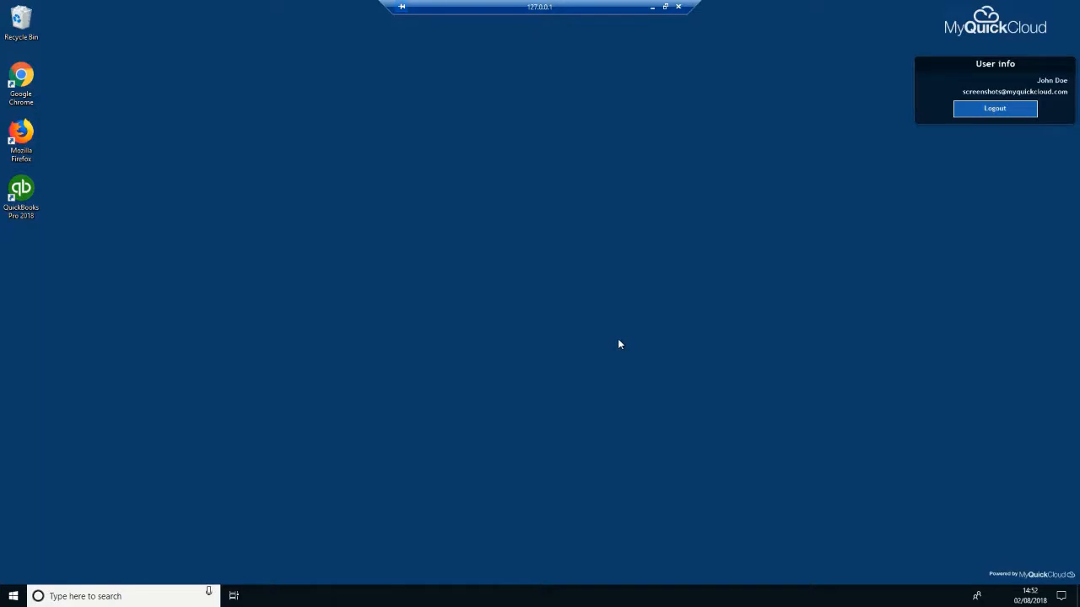
{"action": "mouse_move", "coordinate": [260, 332]}
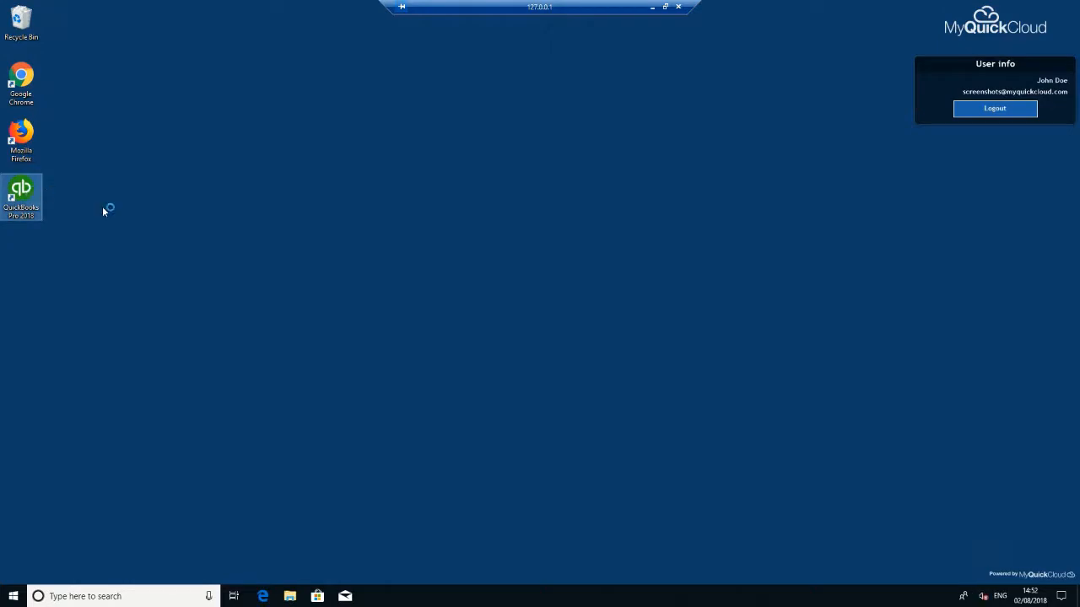
Launch QuickBooks Pro 2018 on the remote desktop and acknowledge the internet connection notice
{"action": "double_click", "coordinate": [21, 194]}
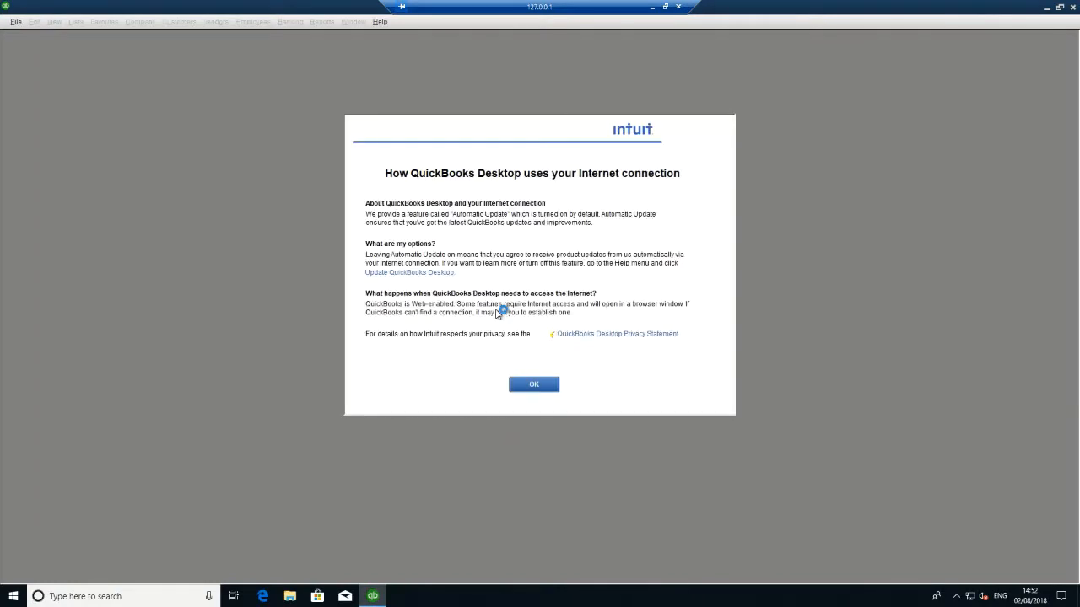
{"action": "left_click", "coordinate": [533, 383]}
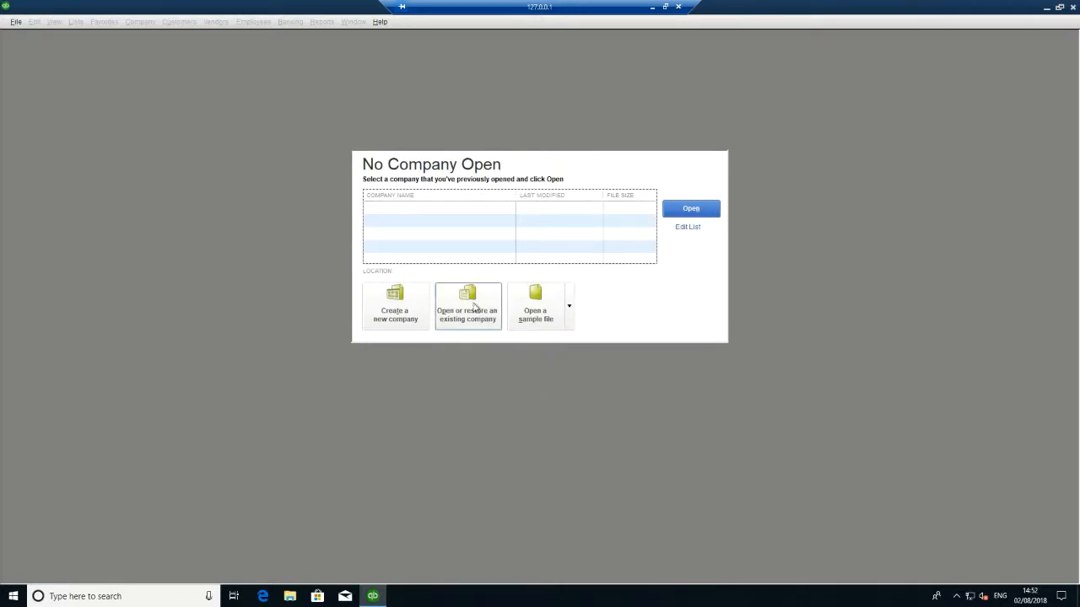
Choose 'Open or restore an existing company', then 'Open a company file'
{"action": "left_click", "coordinate": [467, 305]}
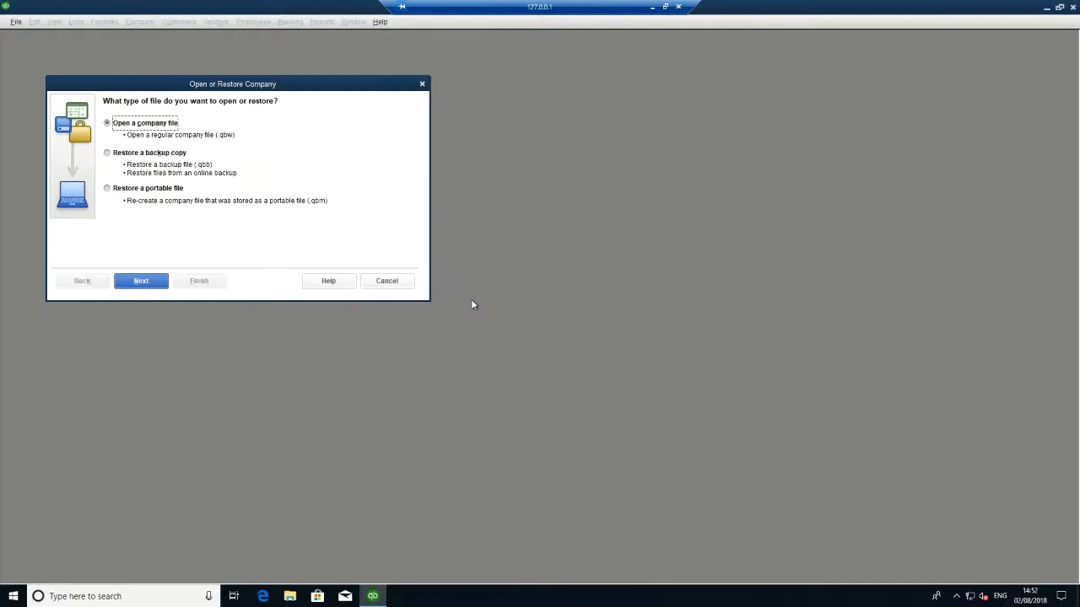
{"action": "left_click", "coordinate": [141, 281]}
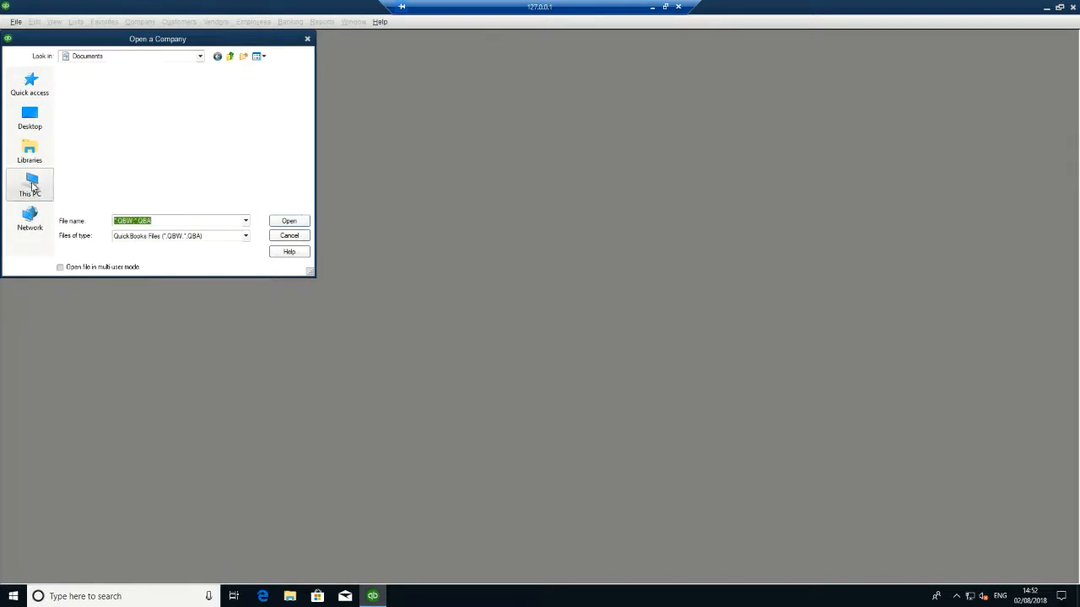
Browse the computer's drives into the Public Documents folder
{"action": "left_click", "coordinate": [29, 184]}
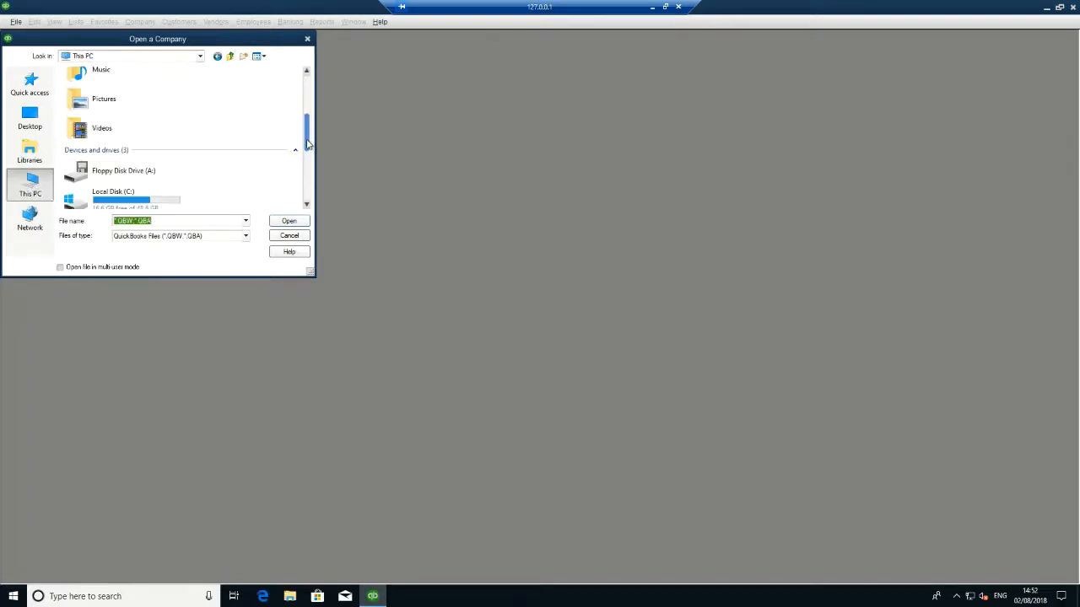
{"action": "scroll", "scroll_direction": "down", "scroll_amount": 3}
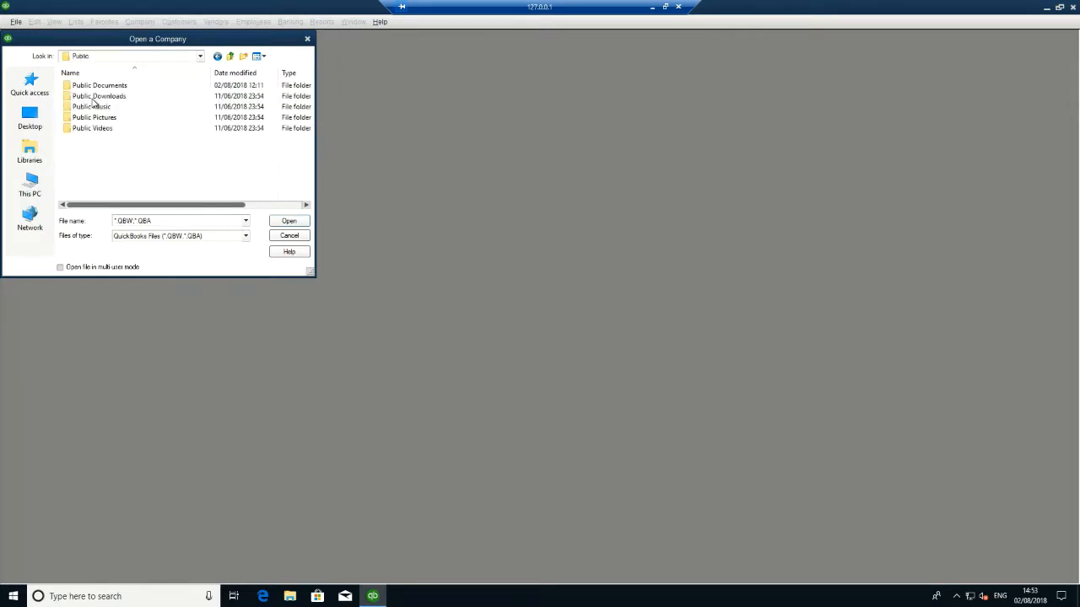
{"action": "left_click", "coordinate": [99, 95]}
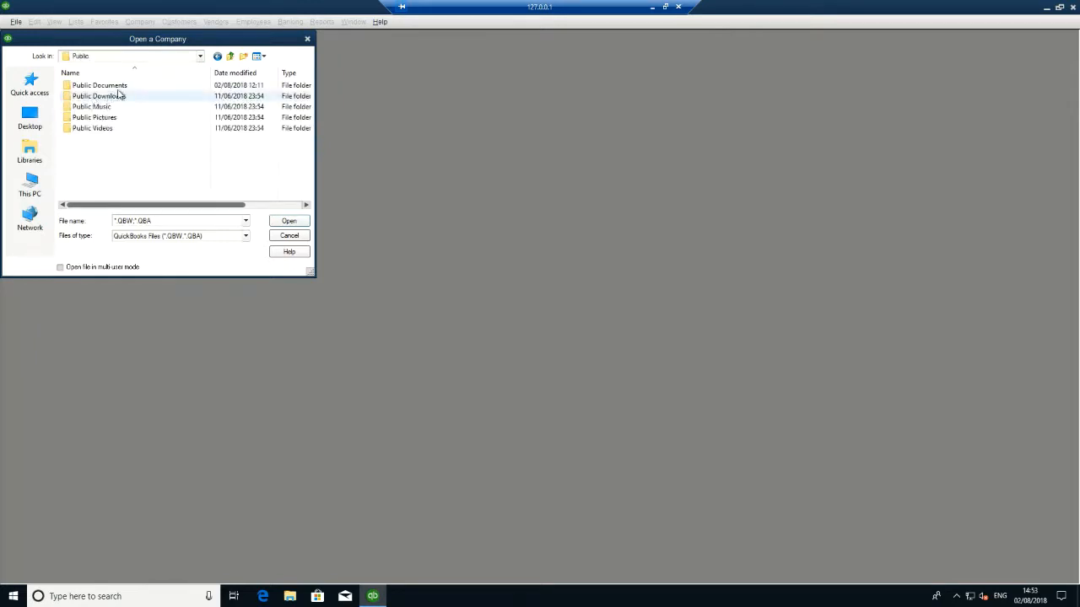
{"action": "double_click", "coordinate": [99, 84]}
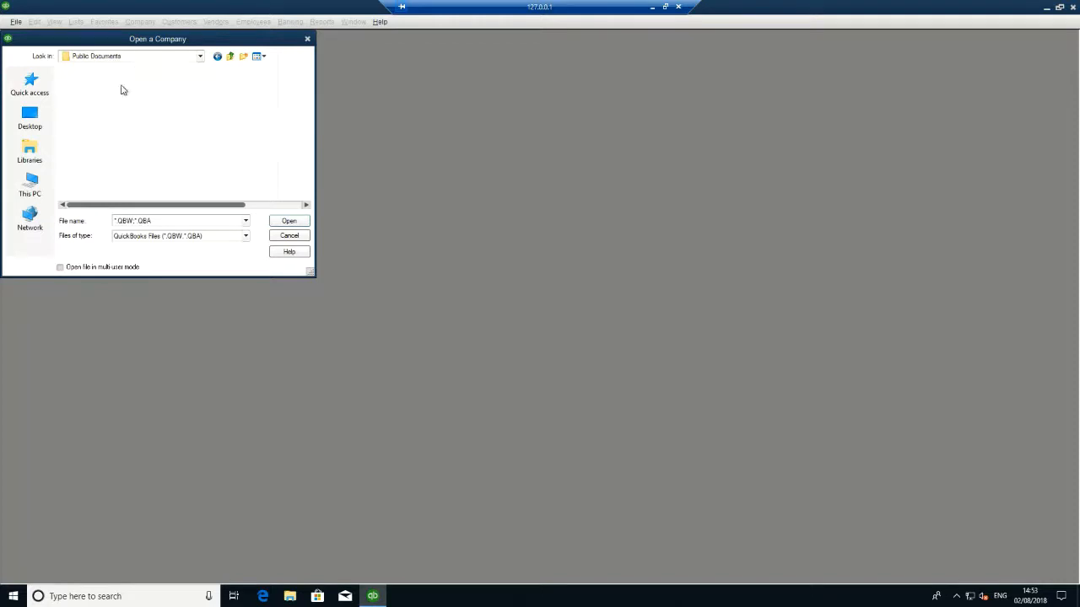
Go through Intuit into Company Files and select the Rock Construction company file
{"action": "left_click", "coordinate": [79, 85]}
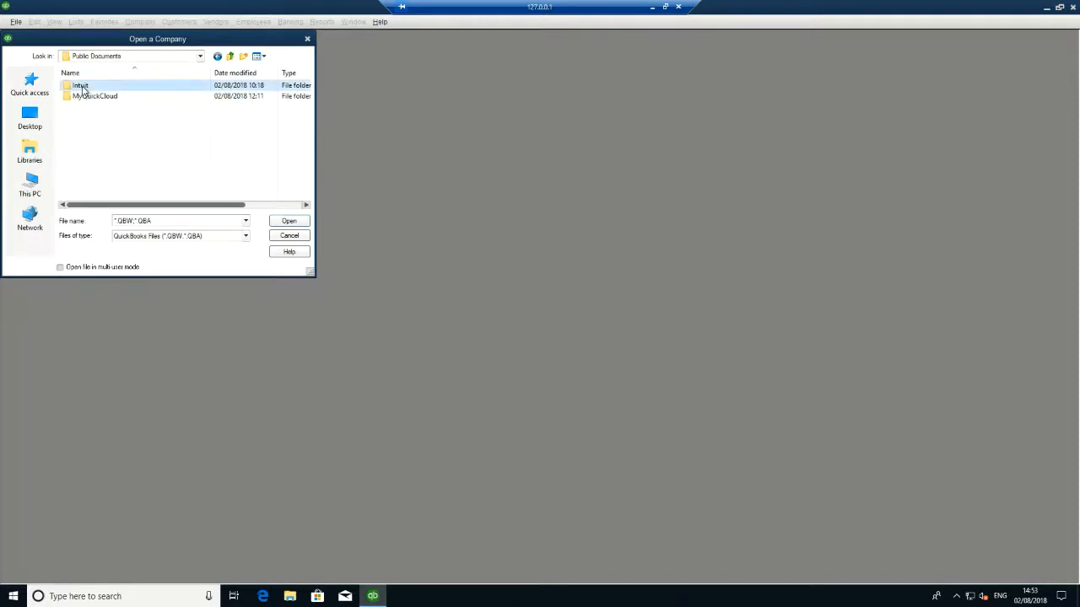
{"action": "double_click", "coordinate": [81, 85]}
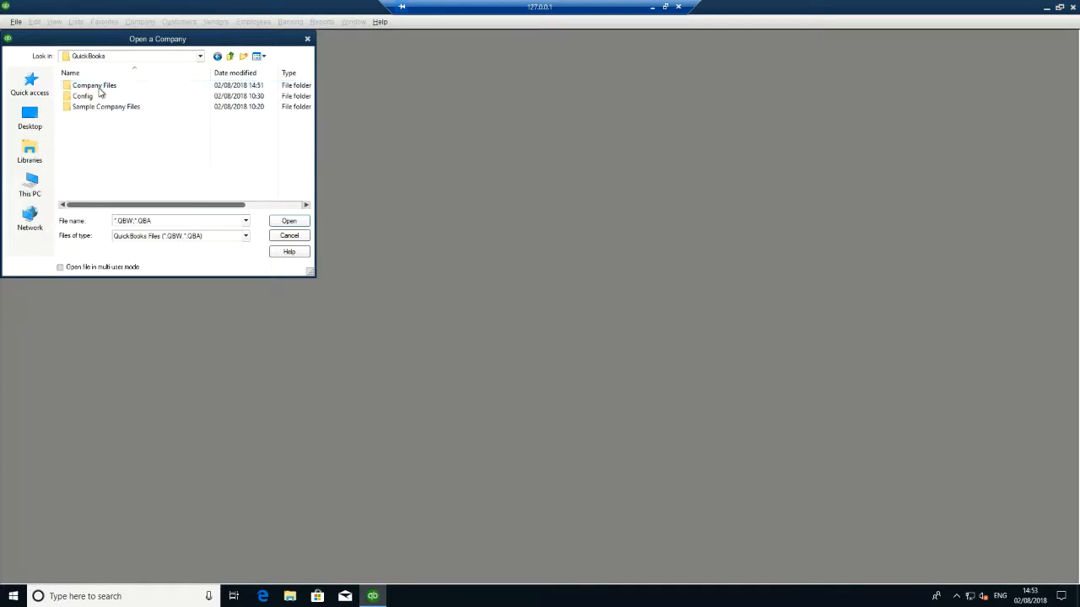
{"action": "left_click", "coordinate": [94, 85]}
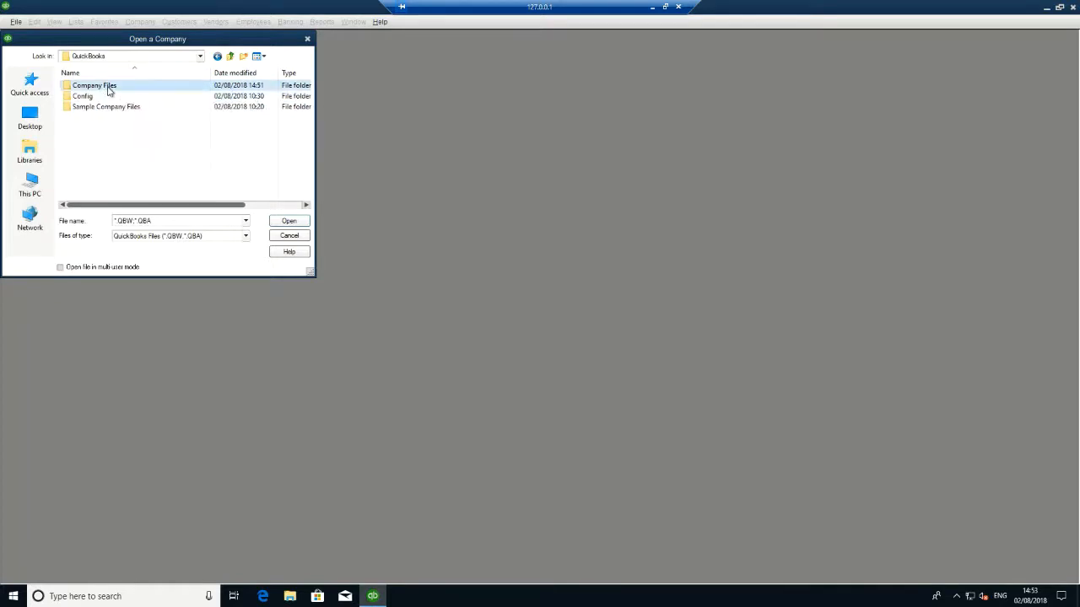
{"action": "double_click", "coordinate": [94, 85]}
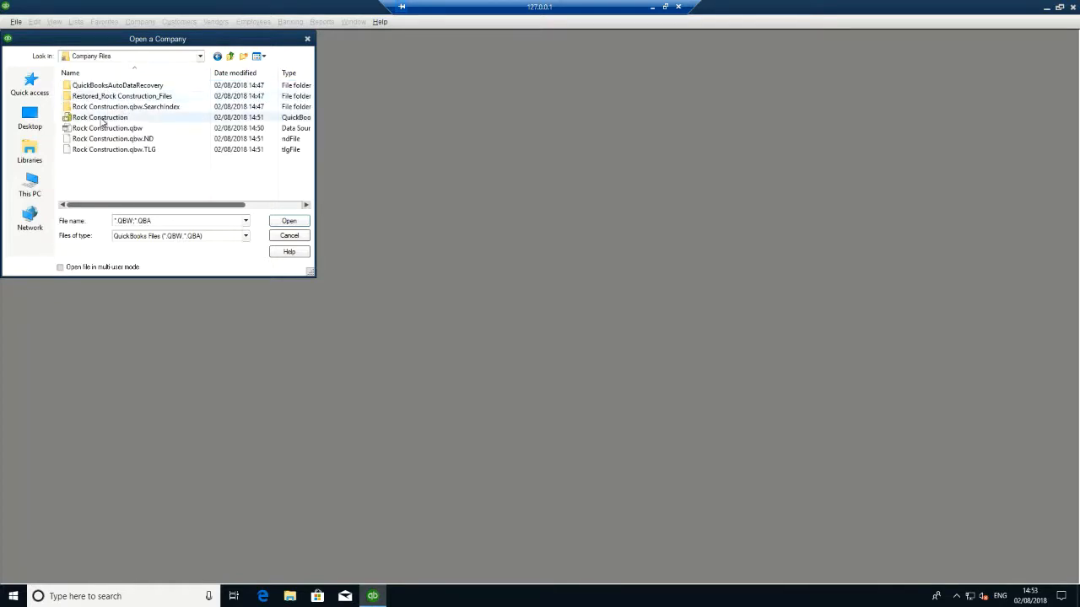
{"action": "left_click", "coordinate": [98, 116]}
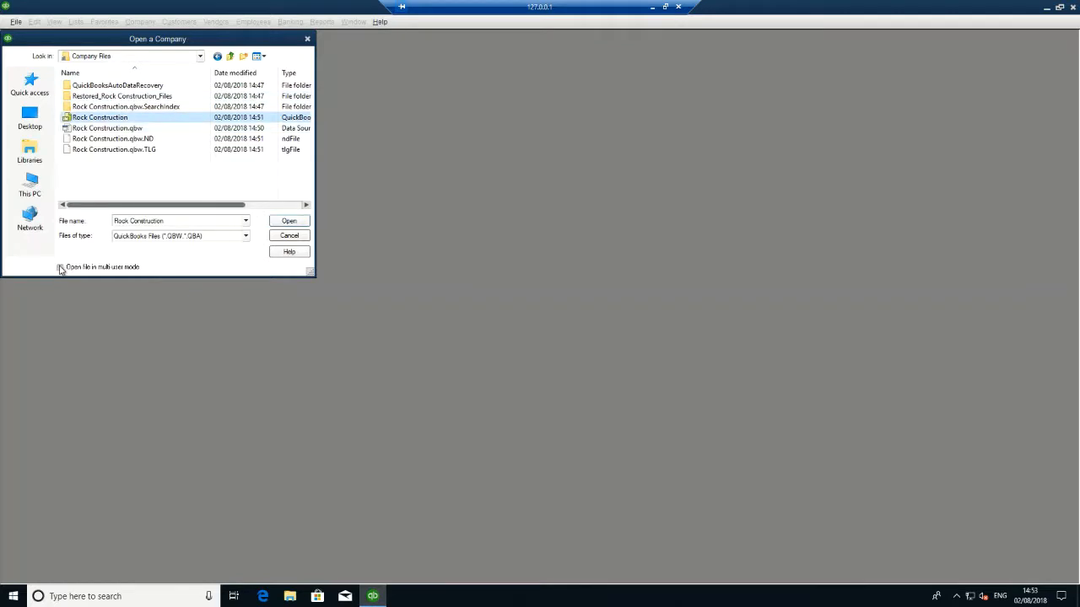
Open Rock Construction with multi-user mode ticked, declining to create new users
{"action": "left_click", "coordinate": [60, 266]}
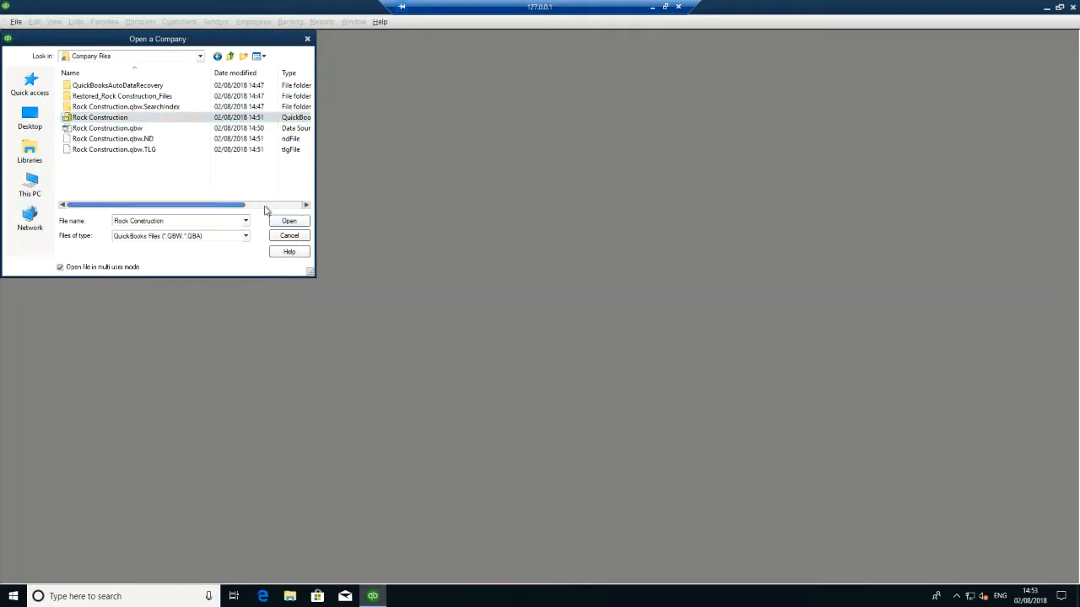
{"action": "left_click", "coordinate": [289, 220]}
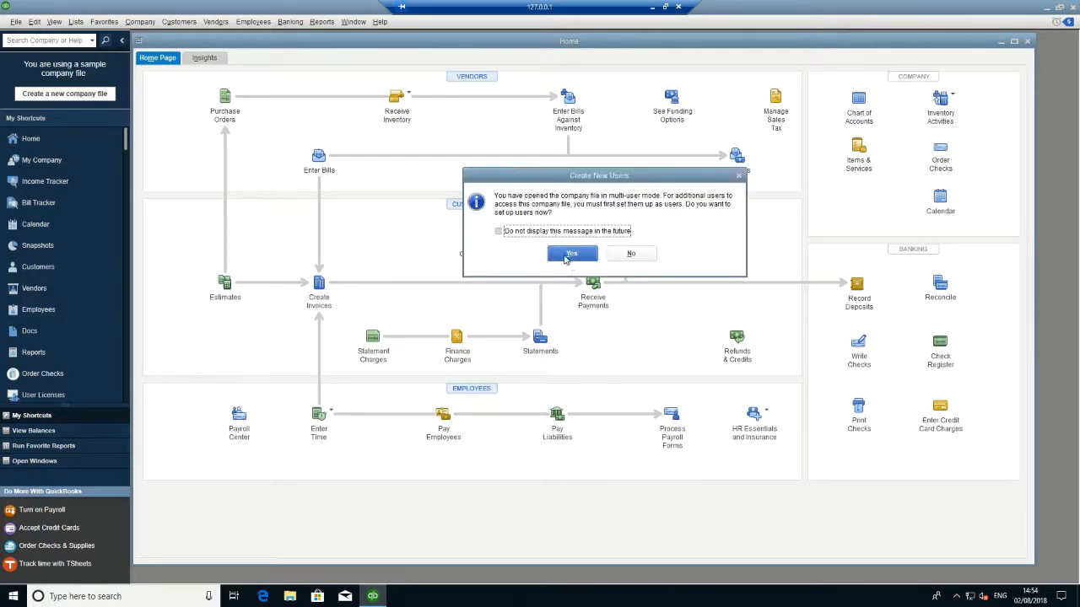
{"action": "mouse_move", "coordinate": [630, 253]}
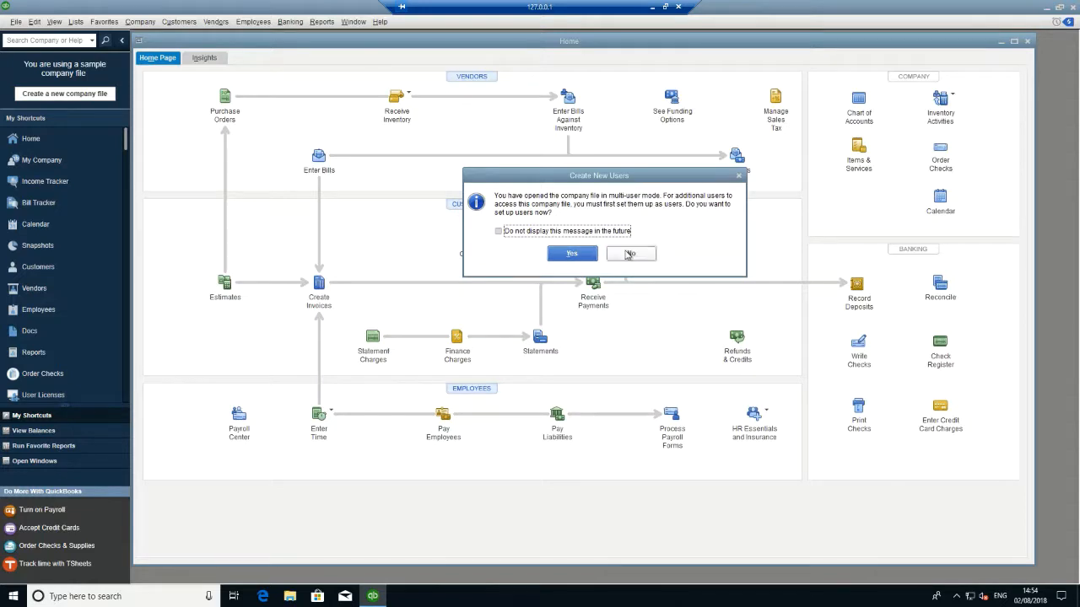
{"action": "left_click", "coordinate": [630, 254]}
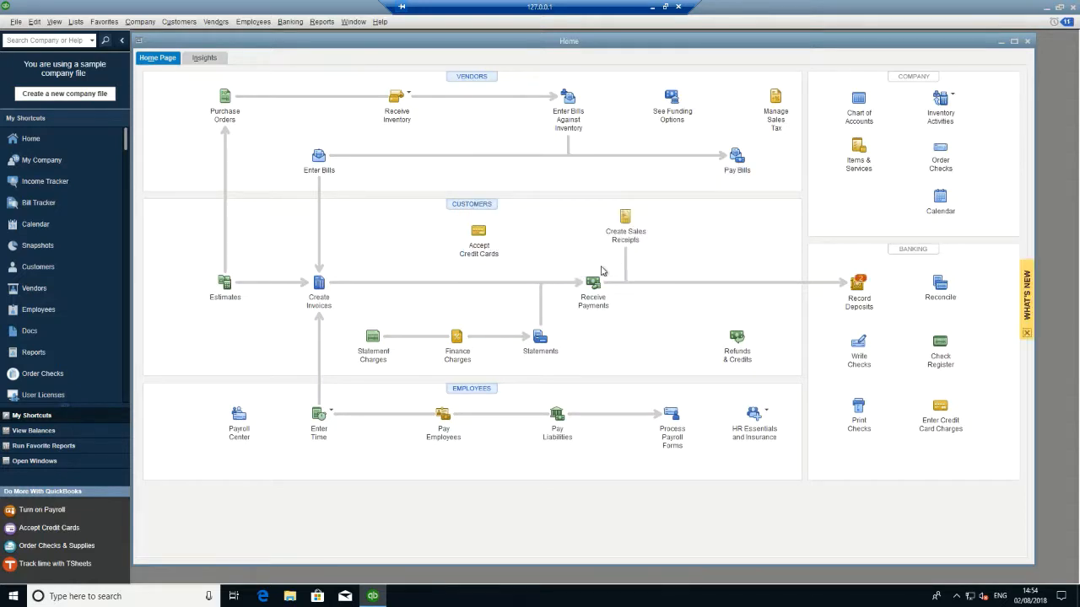
{"action": "mouse_move", "coordinate": [549, 384]}
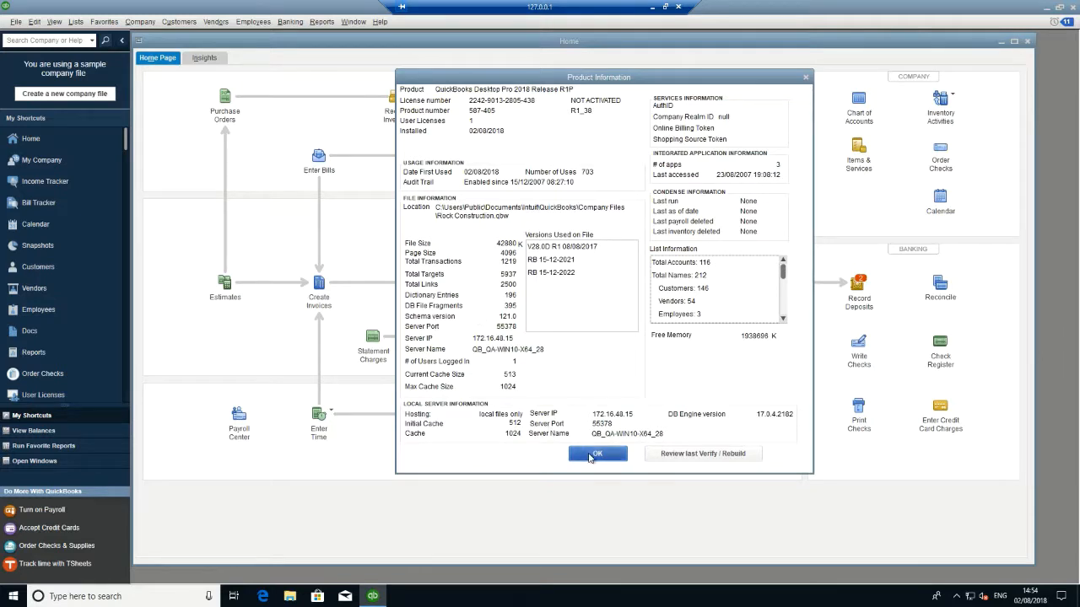
{"action": "left_click", "coordinate": [597, 454]}
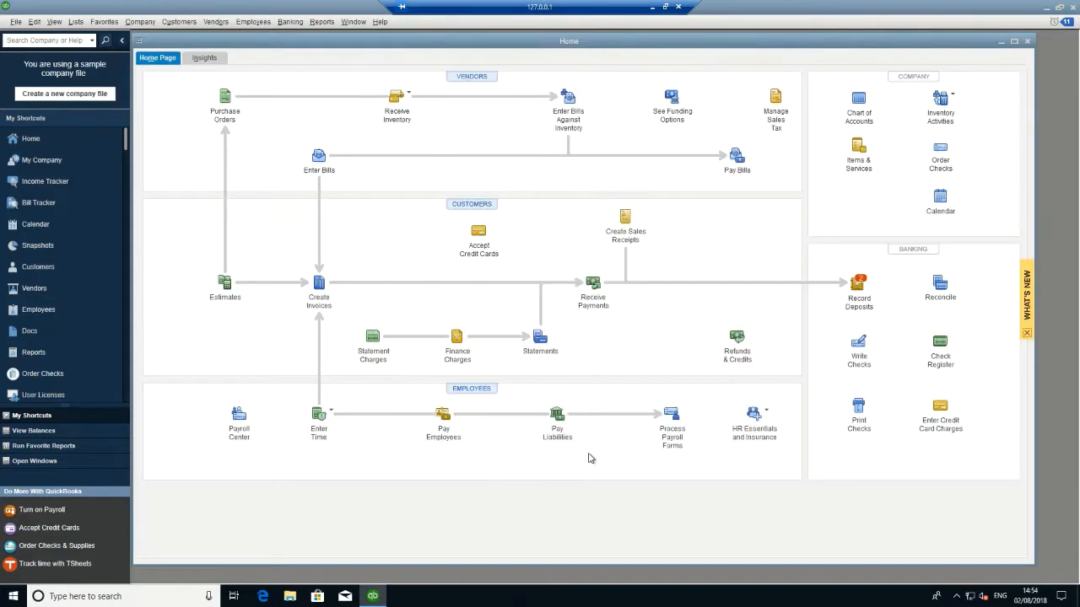
{"action": "mouse_move", "coordinate": [292, 128]}
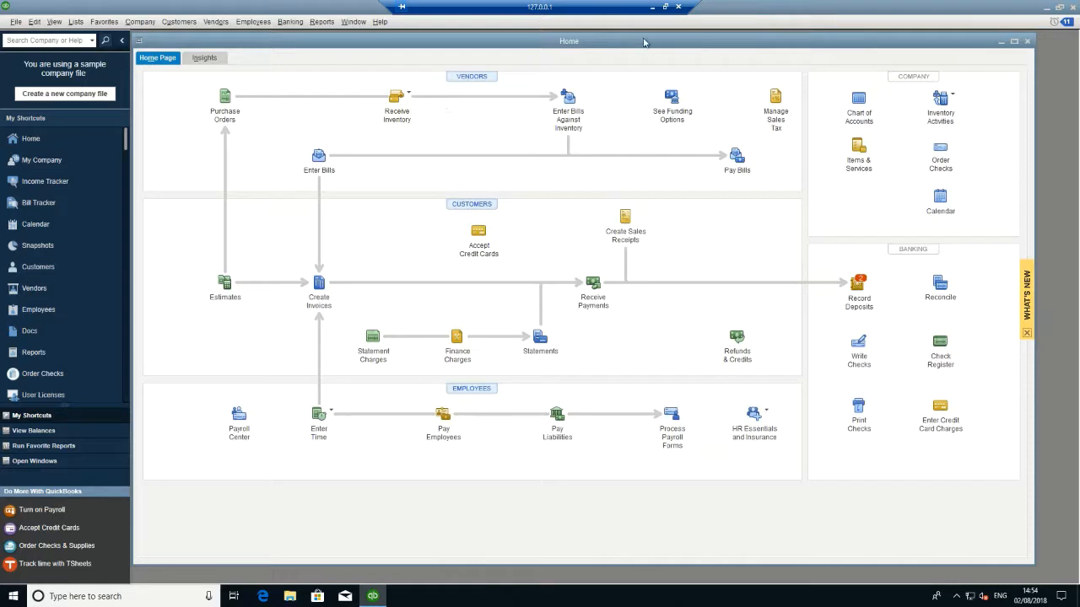
{"action": "mouse_move", "coordinate": [666, 8]}
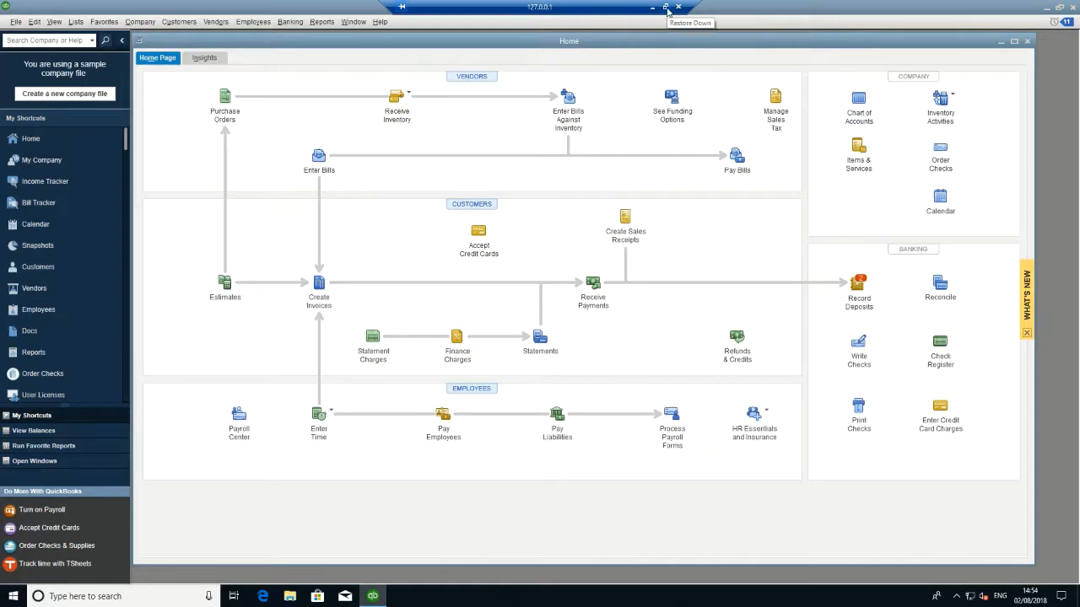
{"action": "mouse_move", "coordinate": [599, 326]}
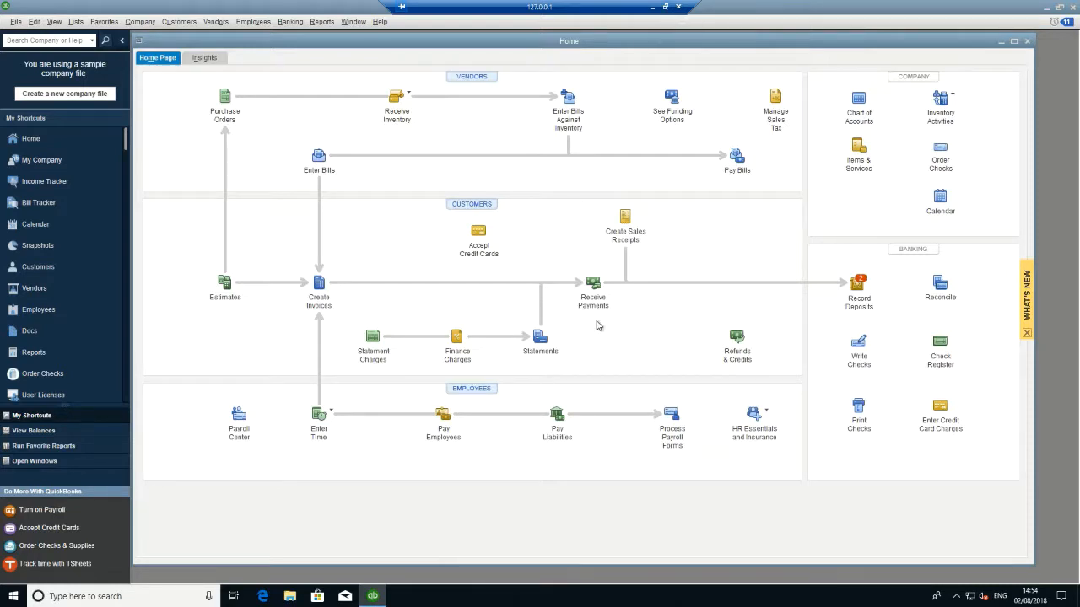
{"action": "mouse_move", "coordinate": [598, 342]}
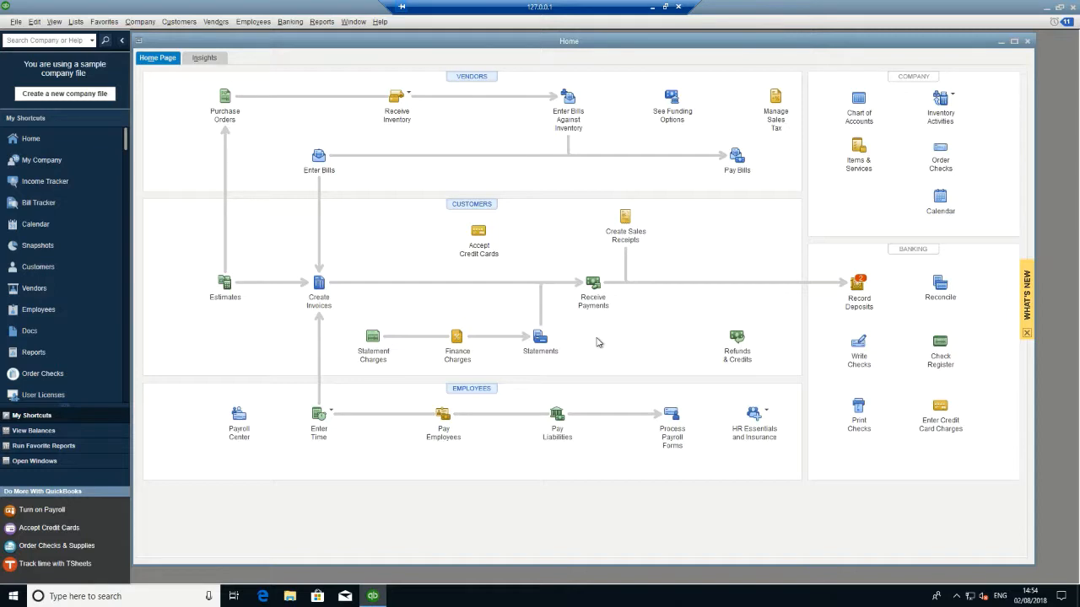